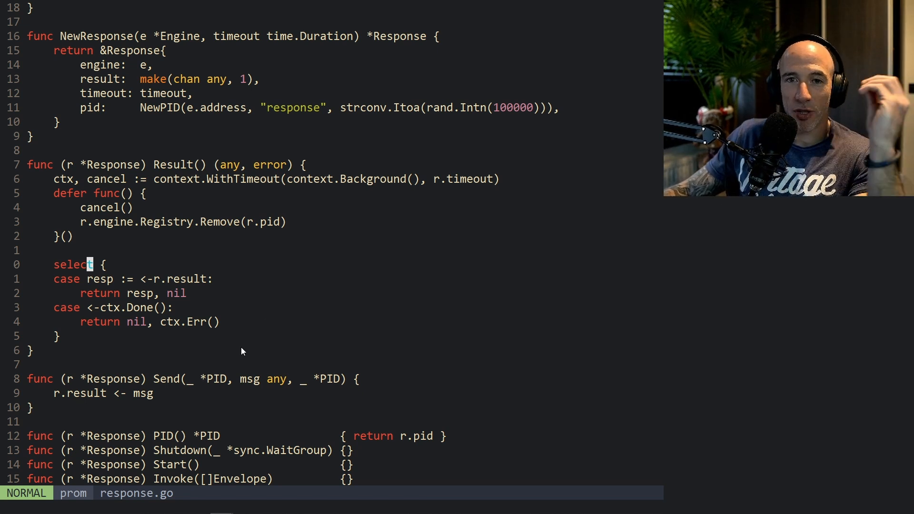
mouse_move(237, 365)
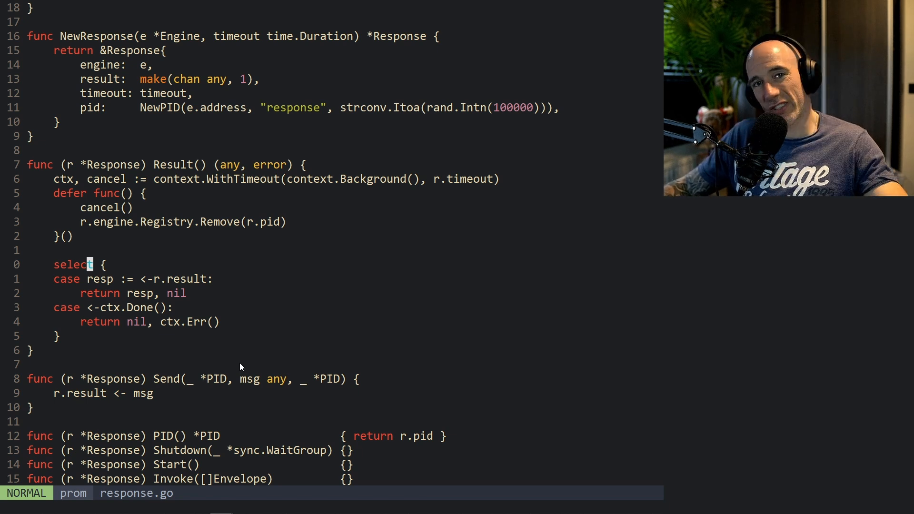
mouse_move(390, 288)
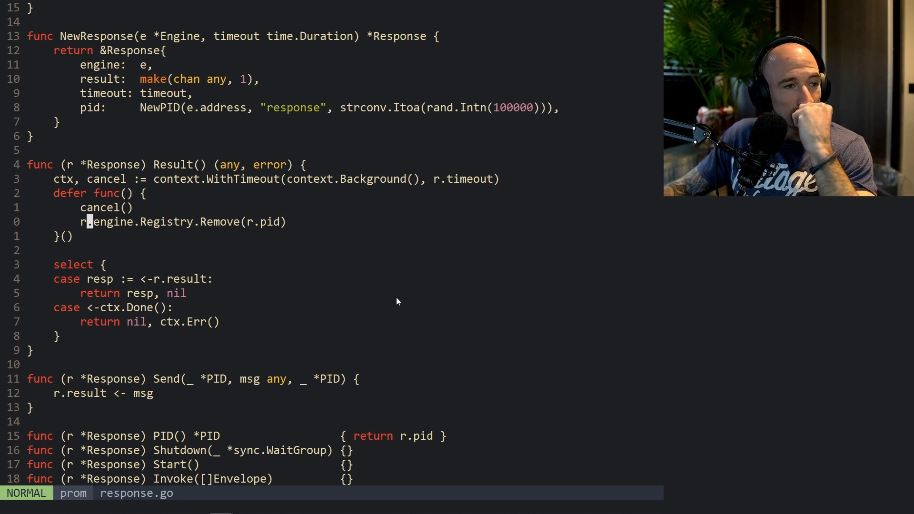
mouse_move(448, 372)
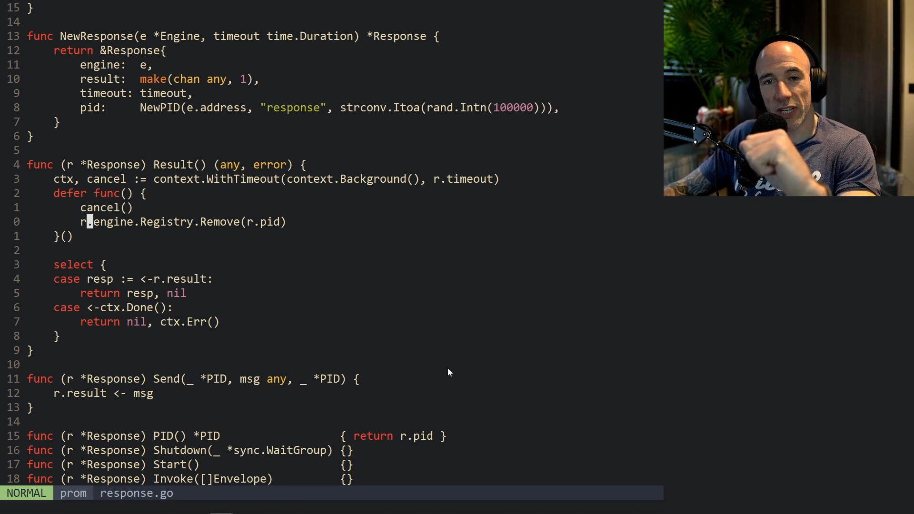
mouse_move(460, 318)
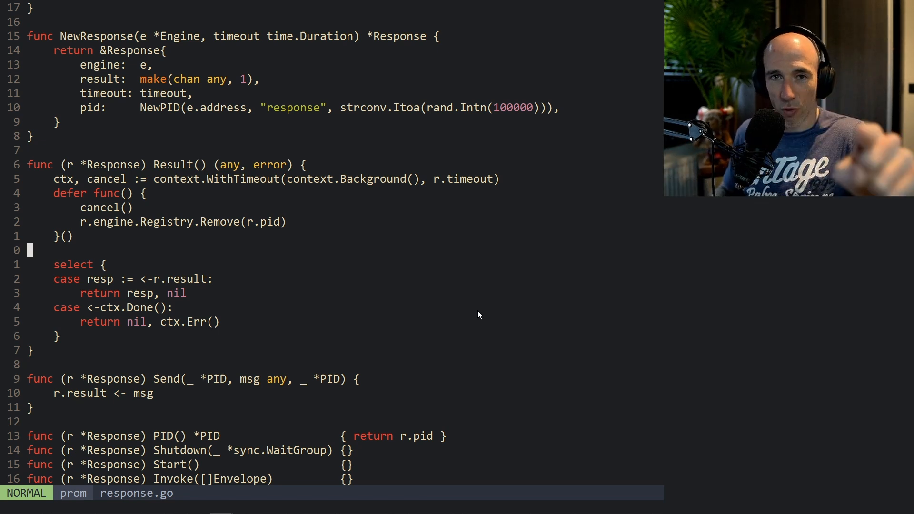
mouse_move(399, 247)
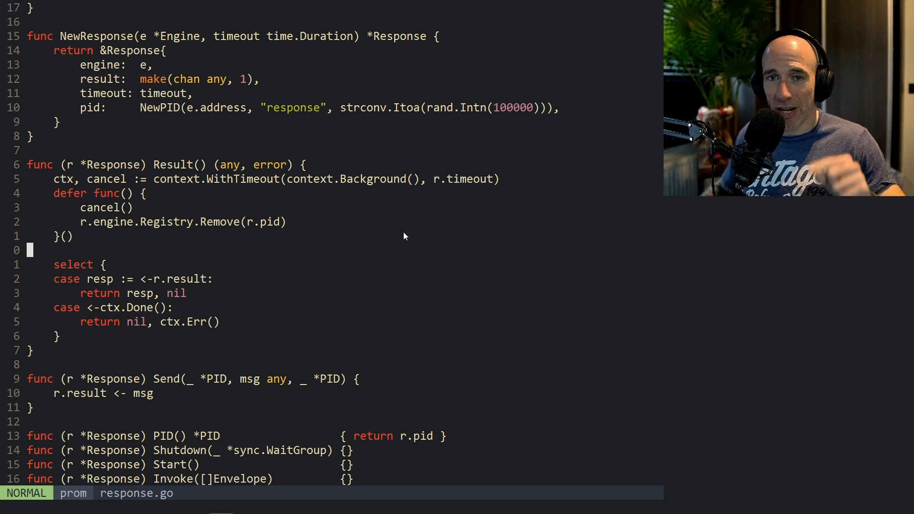
mouse_move(432, 487)
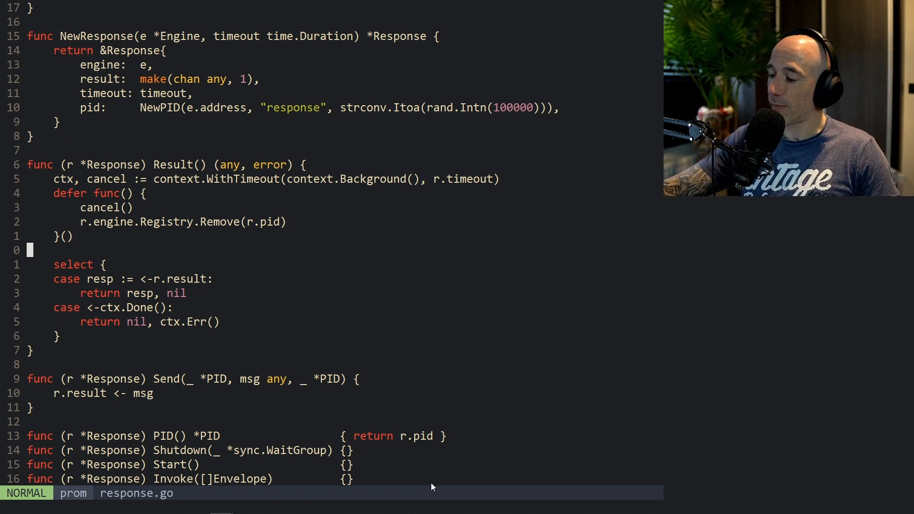